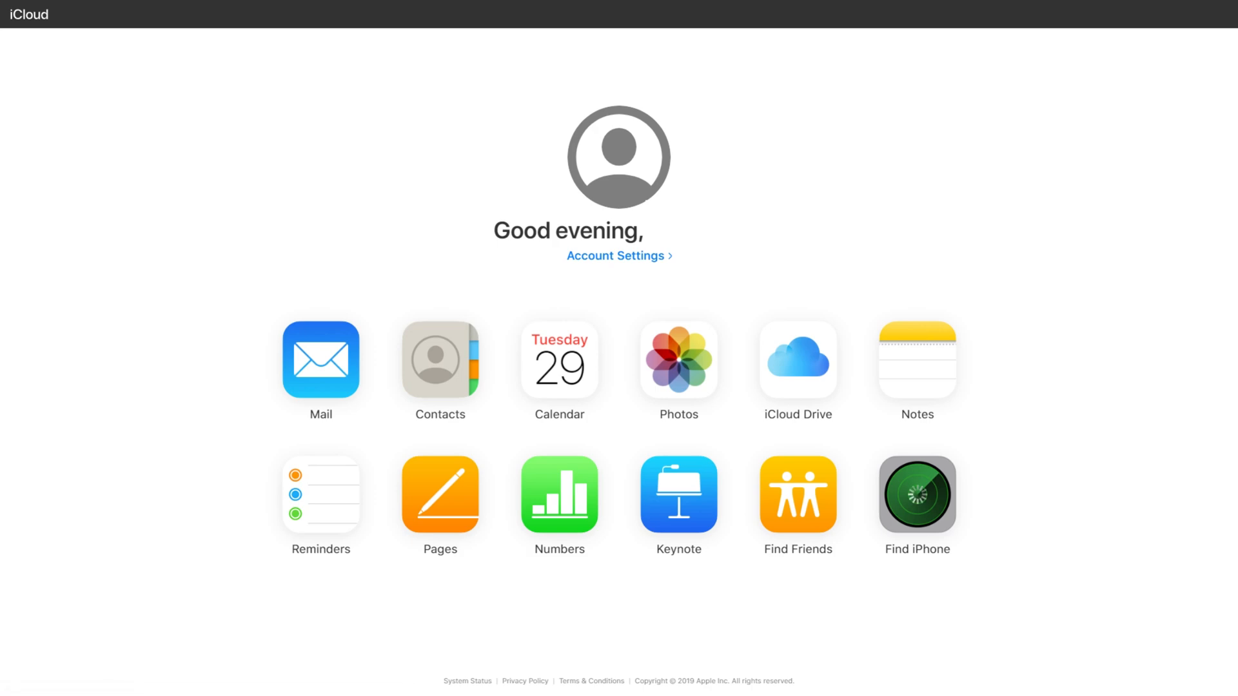
# Launch Find iPhone from the iCloud home and expand the All Devices list
pyautogui.click(915, 495)
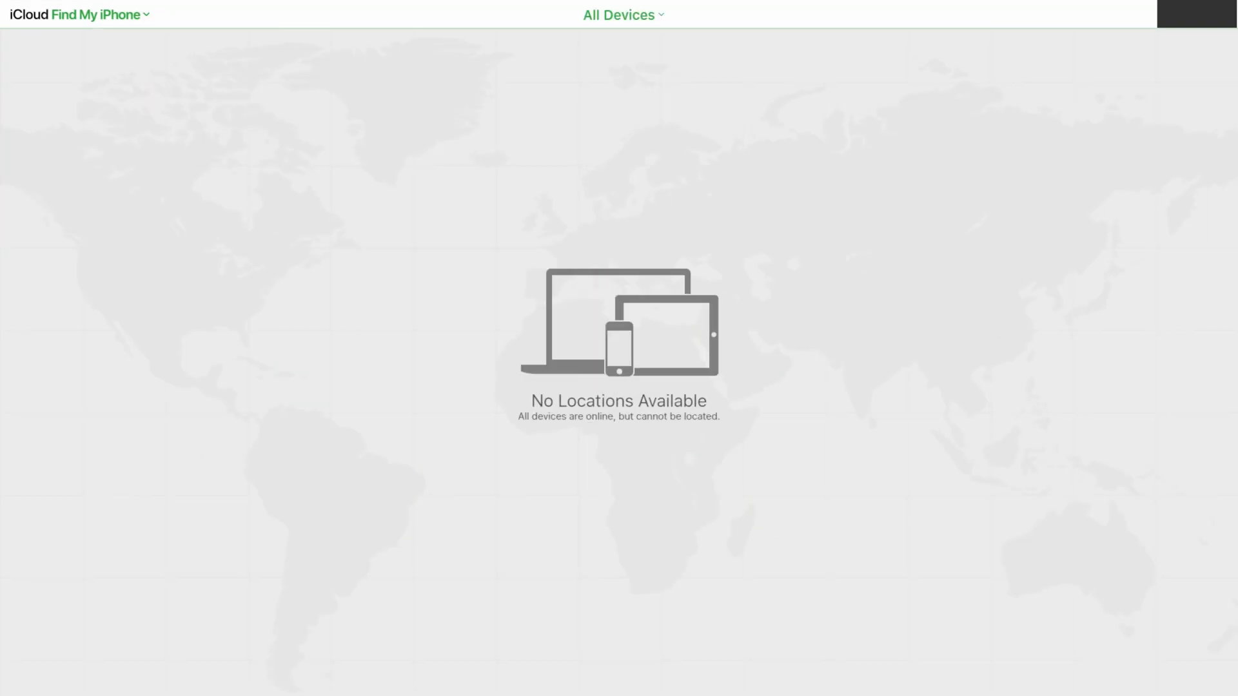
pyautogui.click(623, 15)
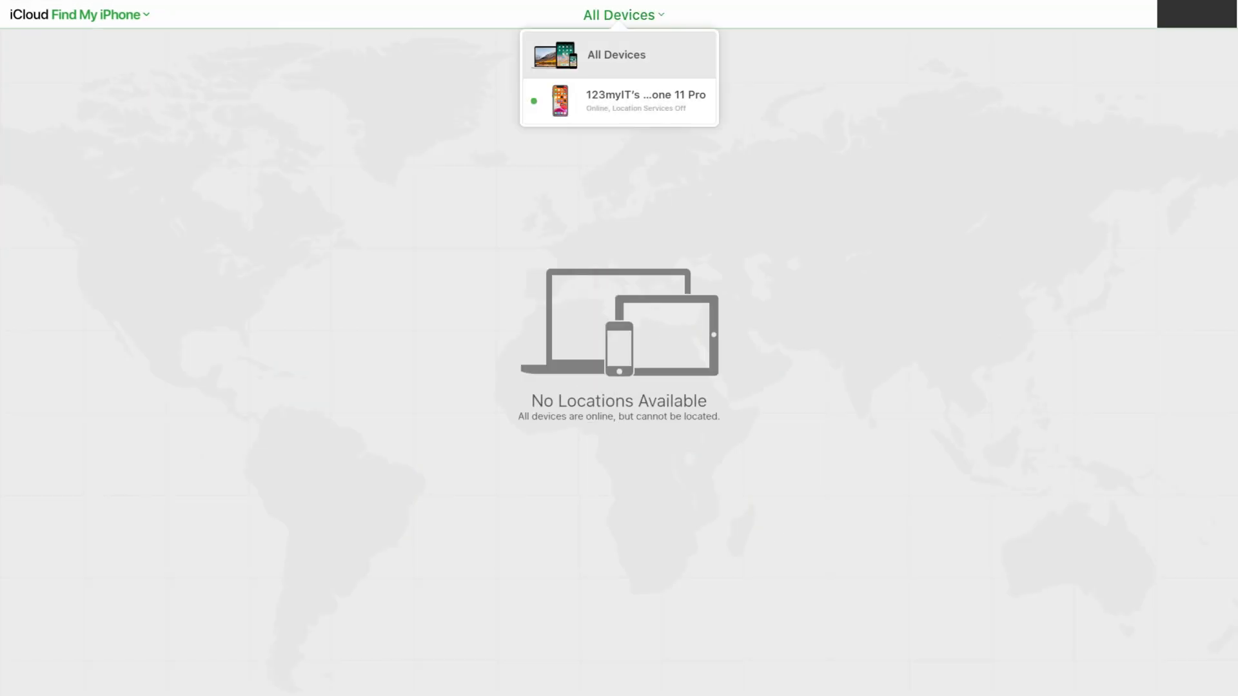
# Select the iPhone 11 Pro from All Devices to show its actions panel
pyautogui.click(645, 101)
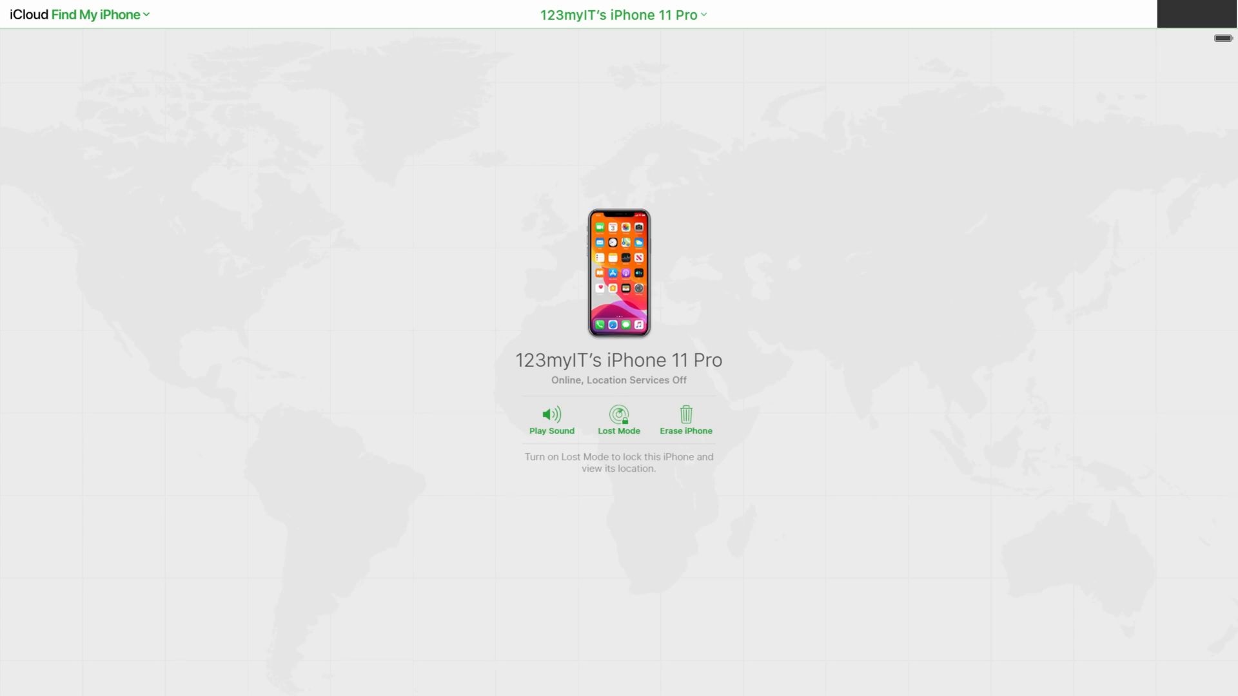
pyautogui.moveTo(551, 417)
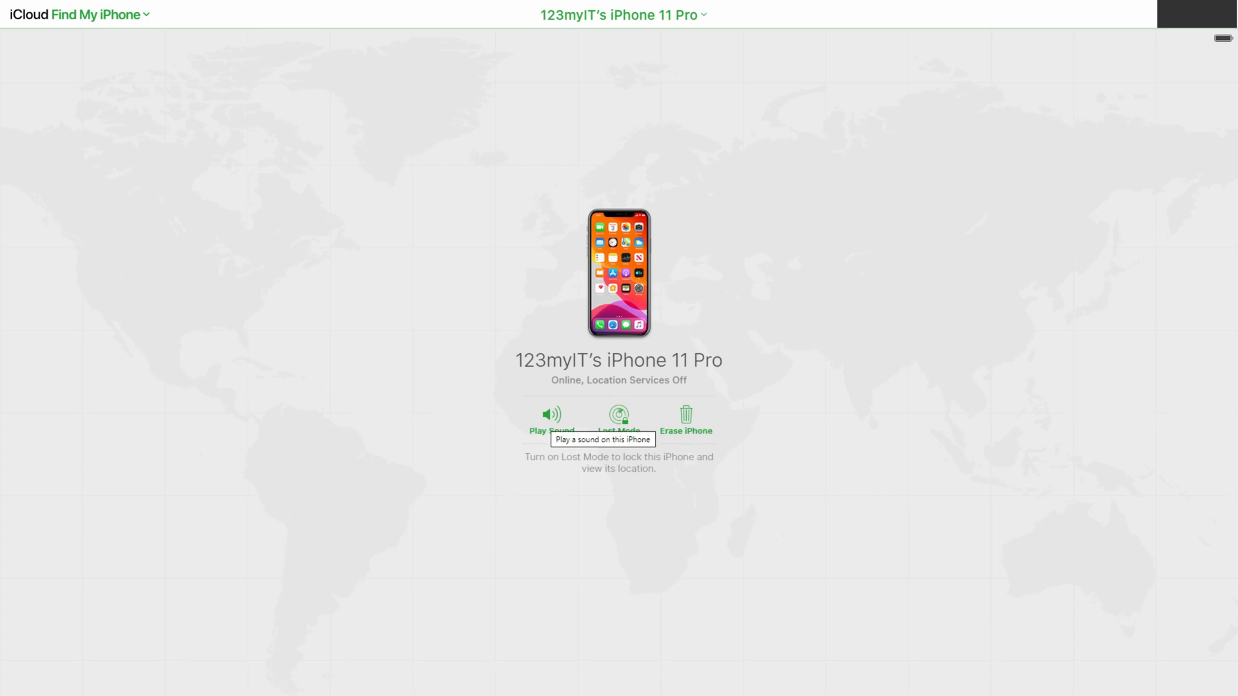
pyautogui.moveTo(684, 417)
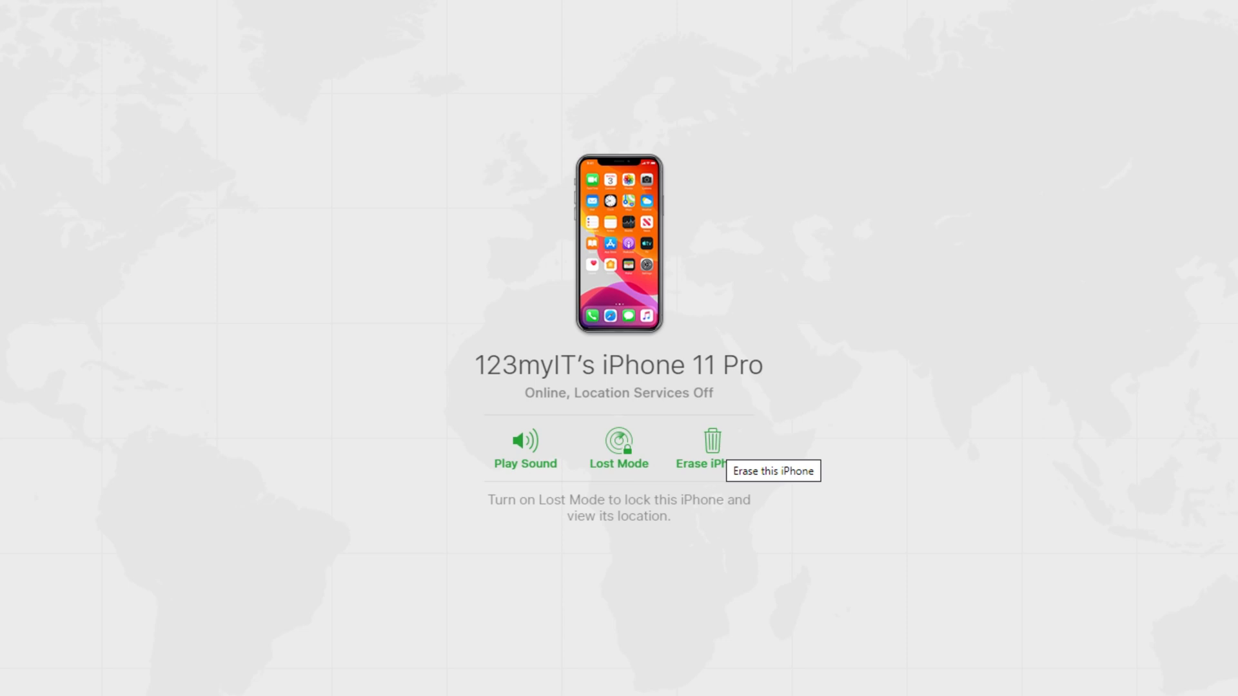
# Start Erase iPhone on the iPhone 11 Pro and confirm erasing all content and settings
pyautogui.click(710, 449)
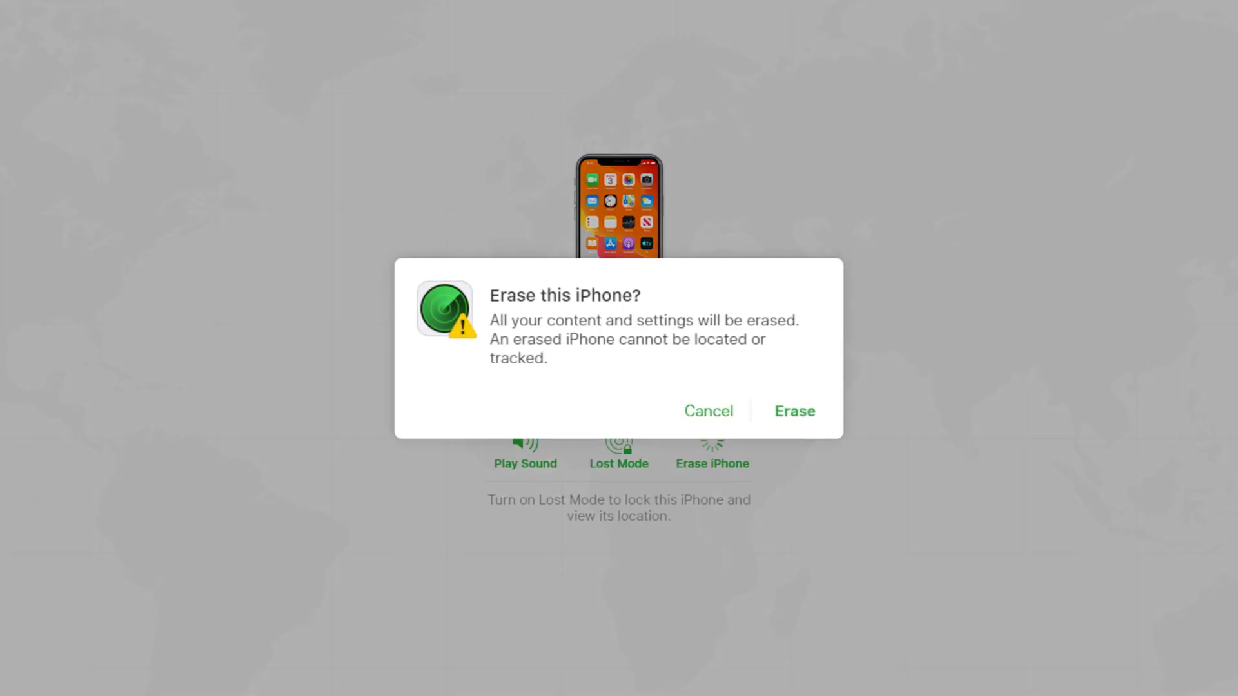
pyautogui.click(708, 412)
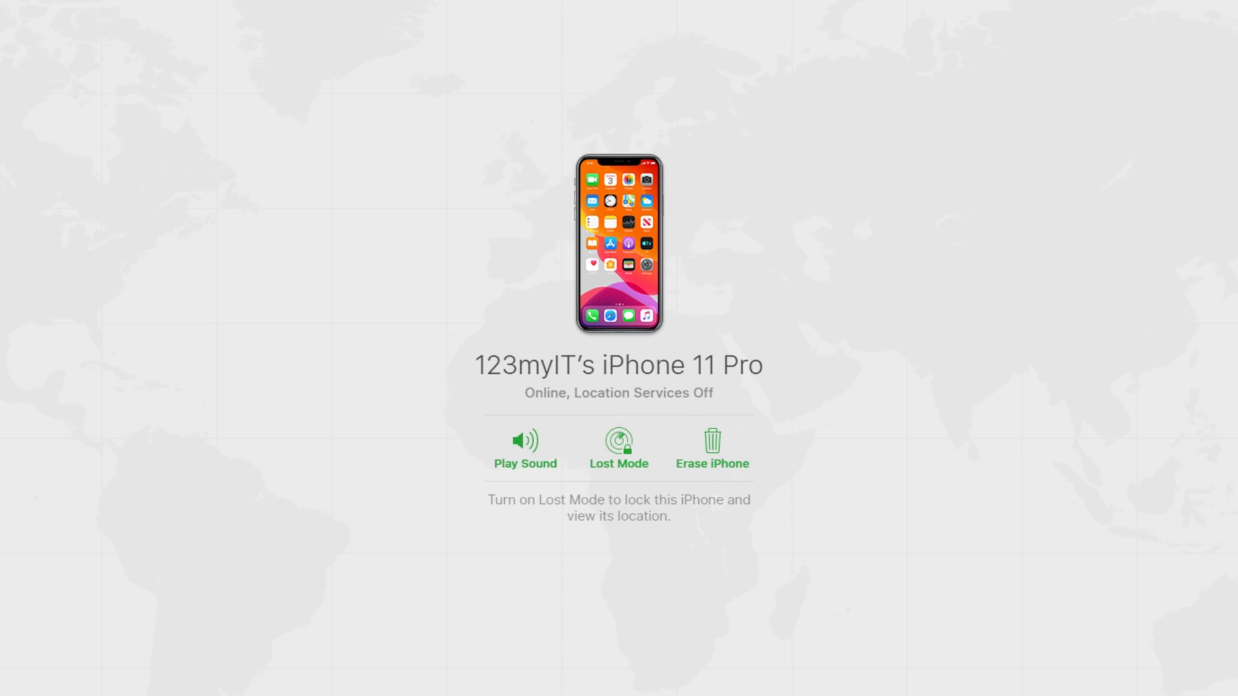
pyautogui.click(709, 450)
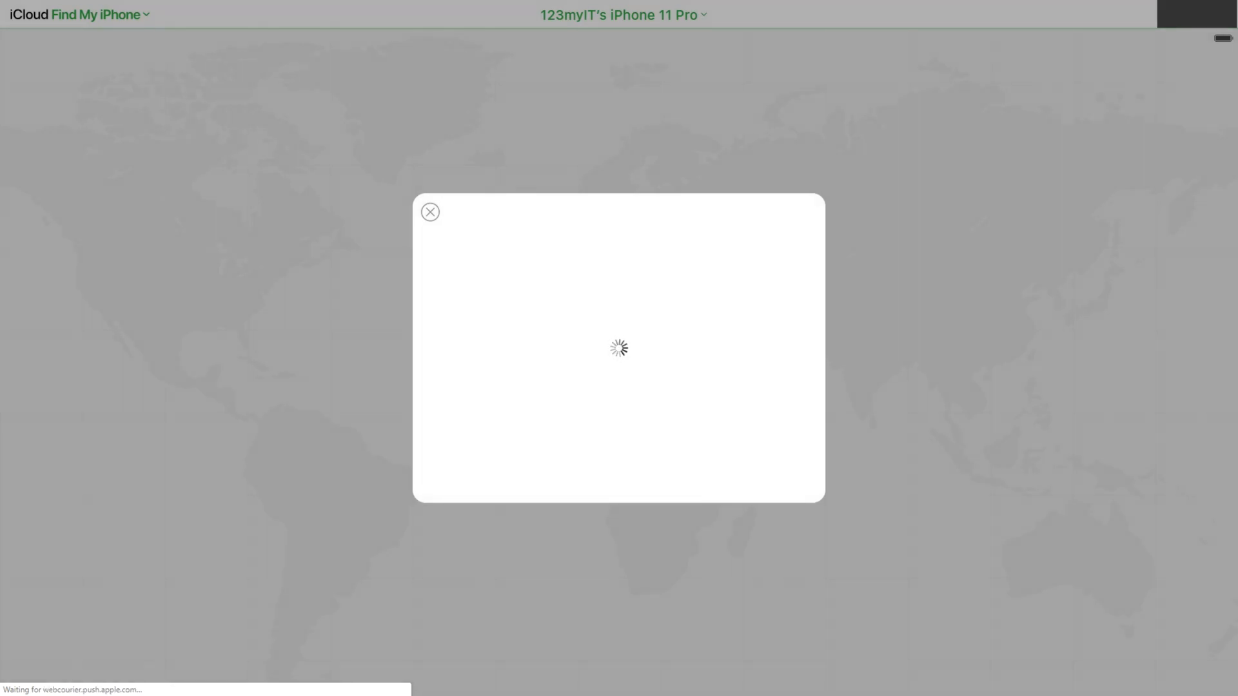